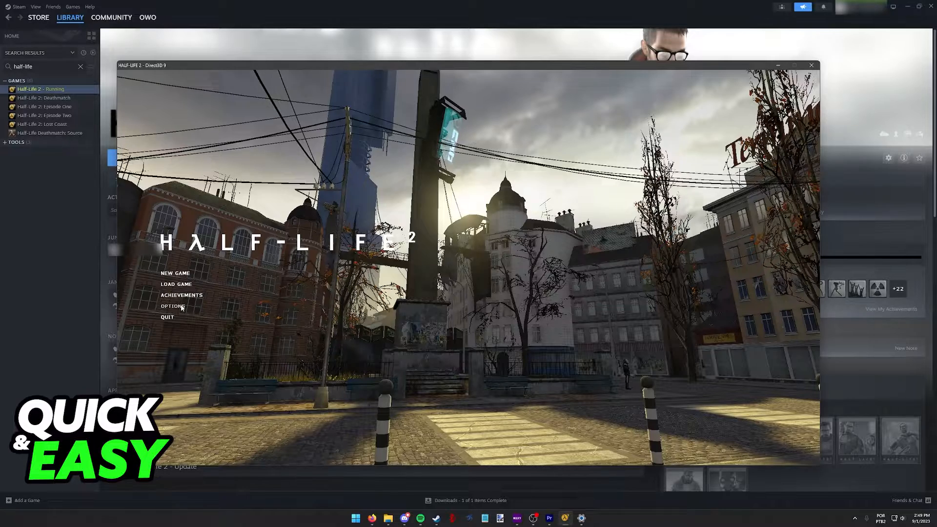
- Choose a different screen resolution from the Resolution list in the game's Video options
click(172, 306)
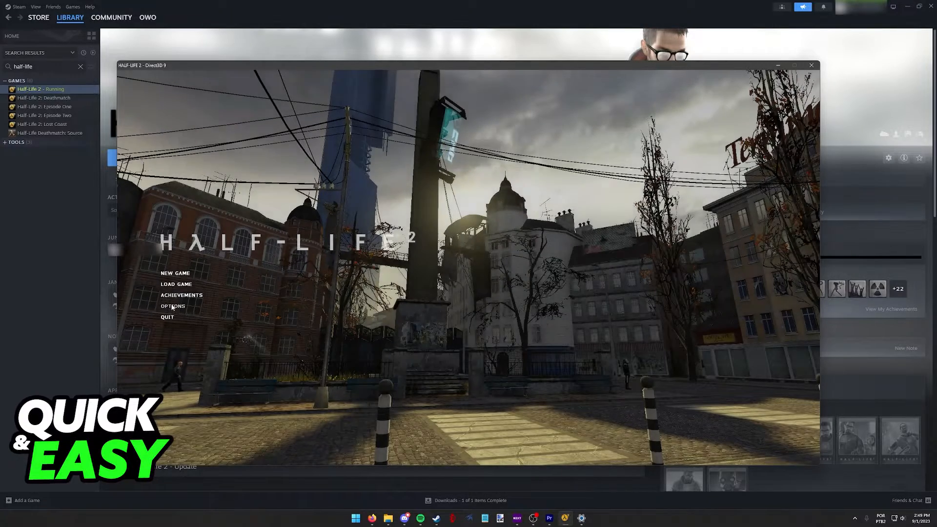
click(173, 305)
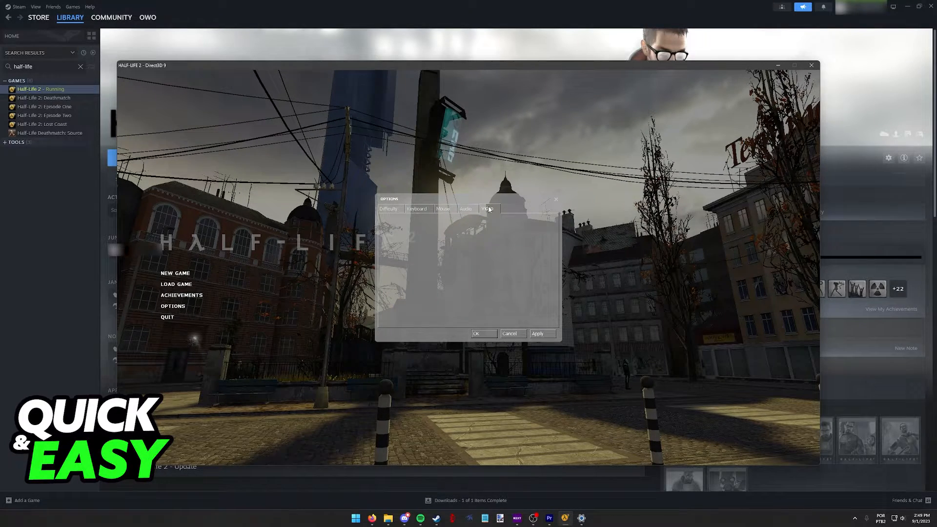
click(488, 209)
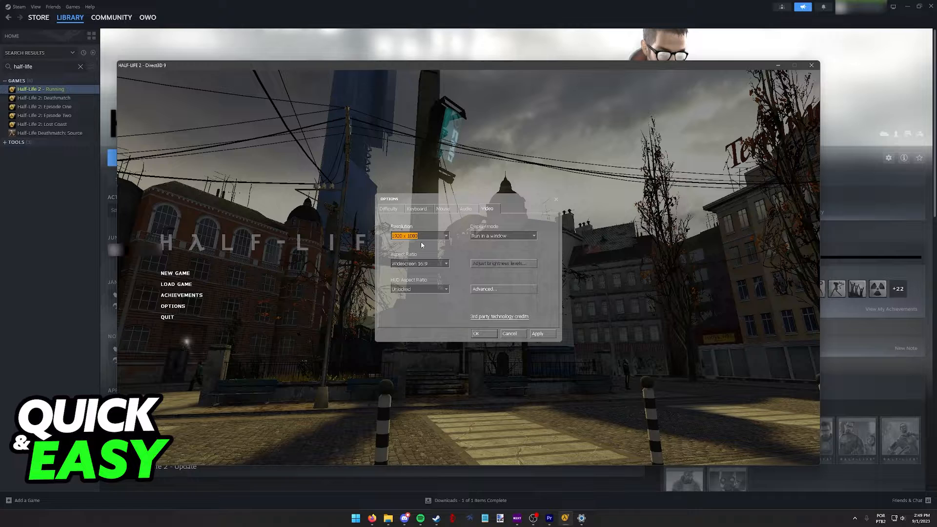
click(445, 235)
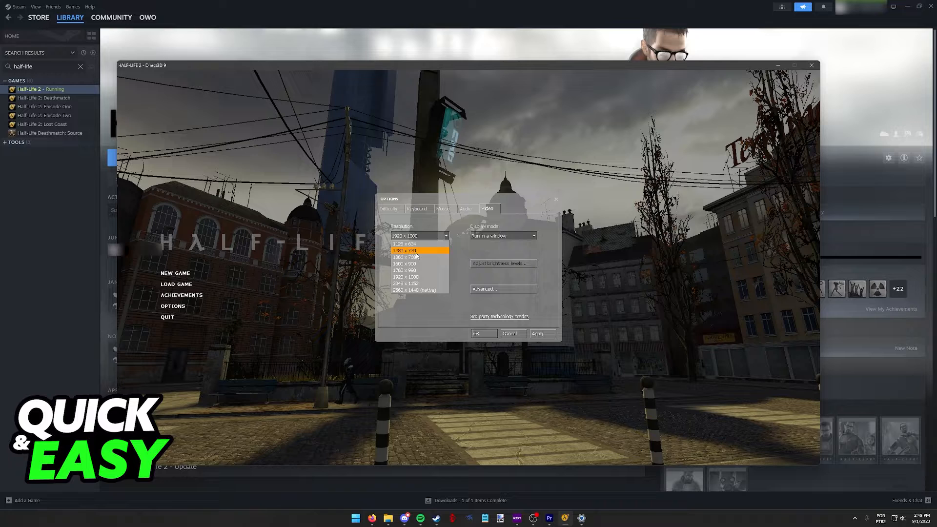
click(409, 270)
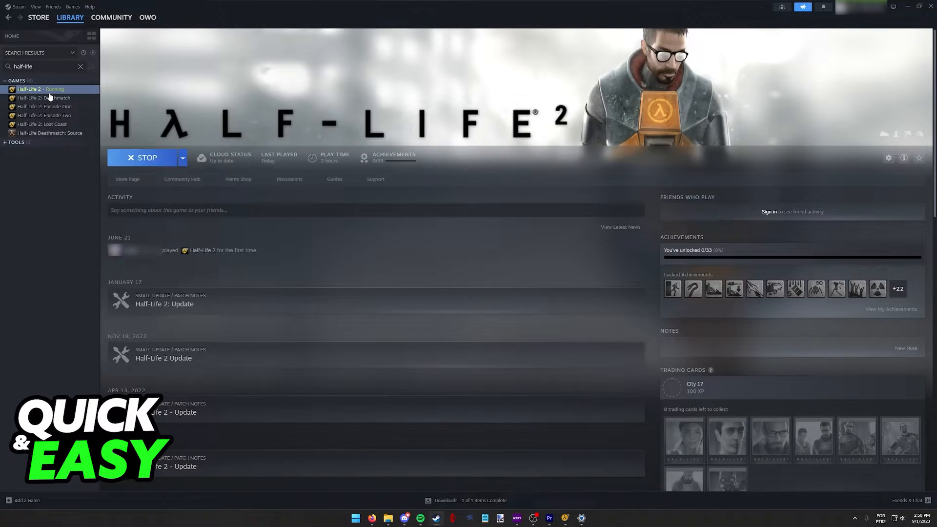
- Bring up Half-Life 2's Properties from its Steam library entry
right_click(30, 88)
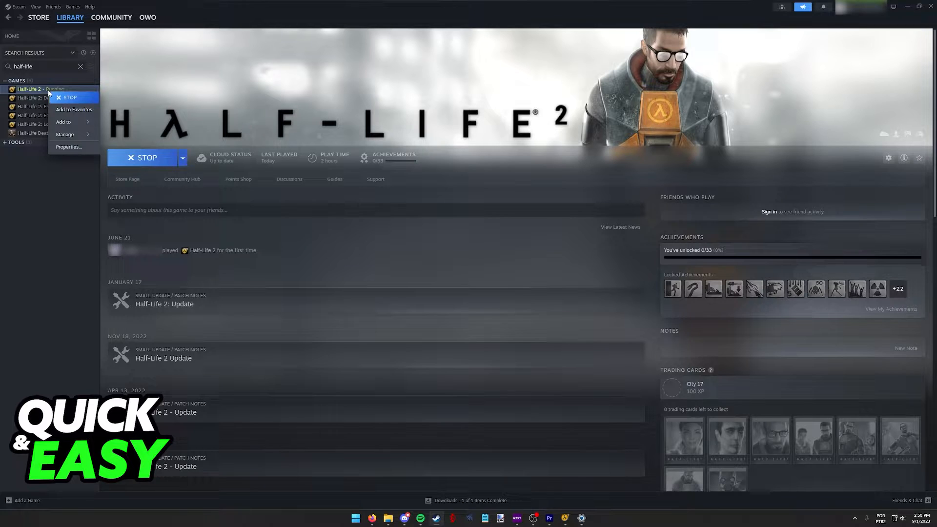
click(69, 147)
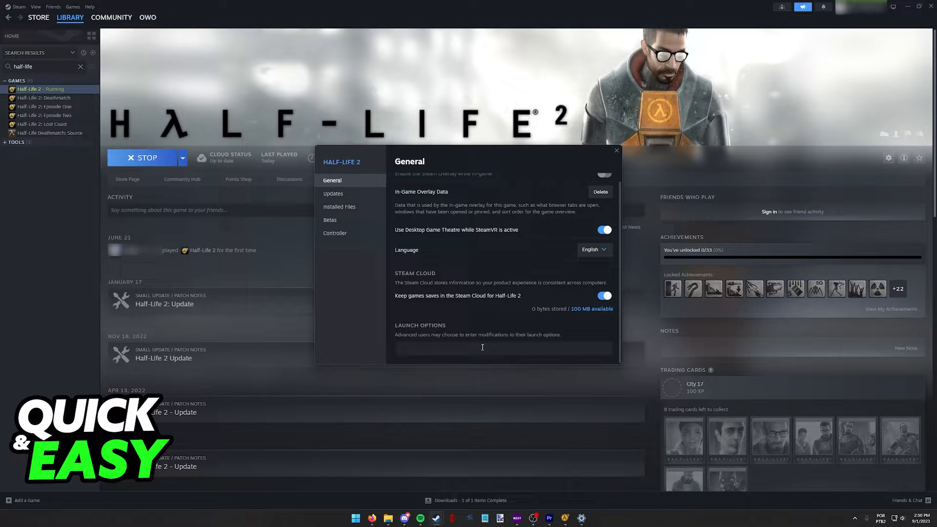
- Set the launch options to -w 800 -h 600 and relaunch Half-Life 2
text(-w -h)
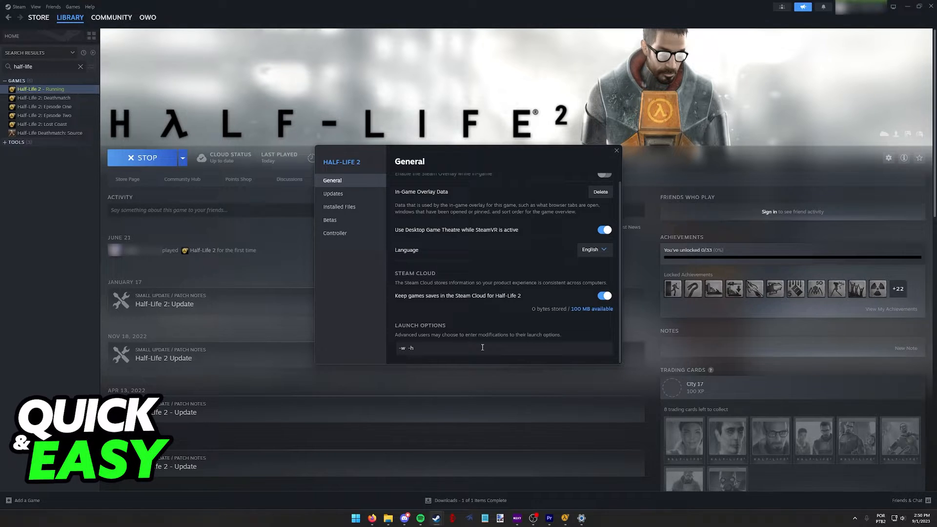
text(800)
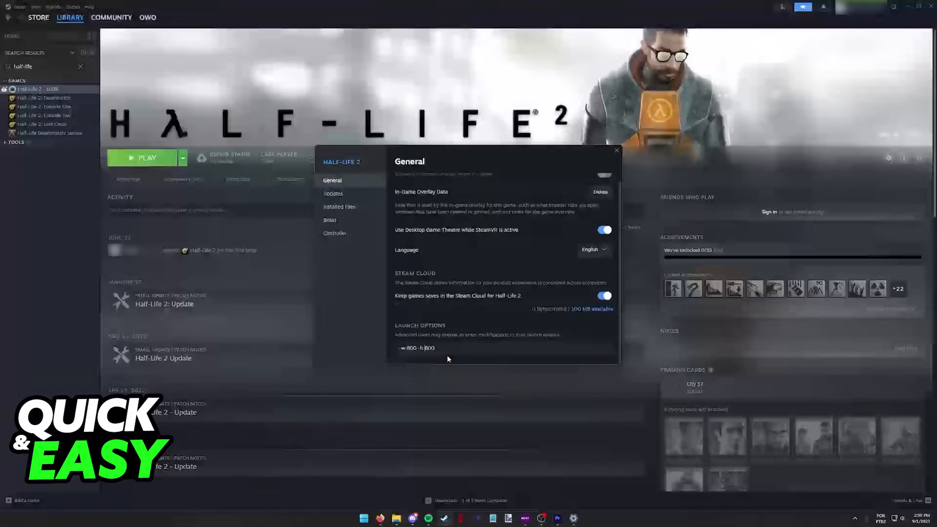
click(617, 151)
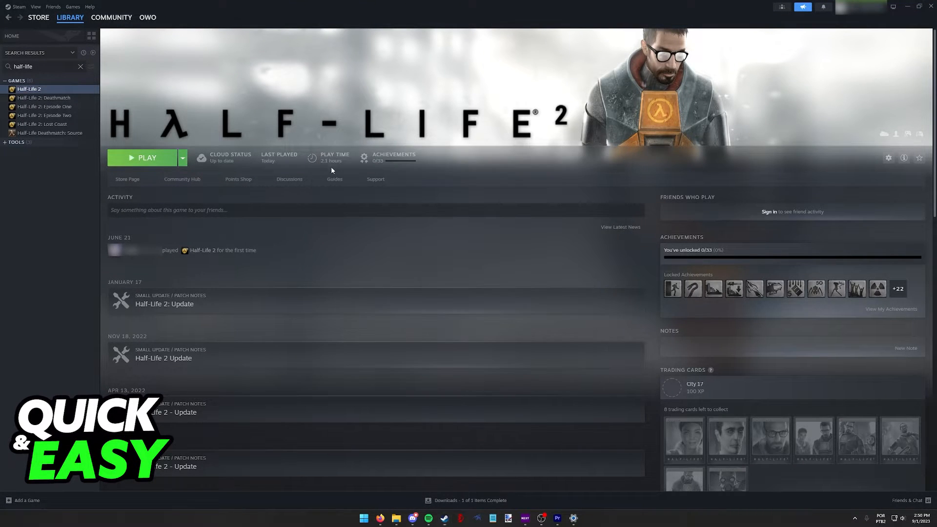
click(146, 158)
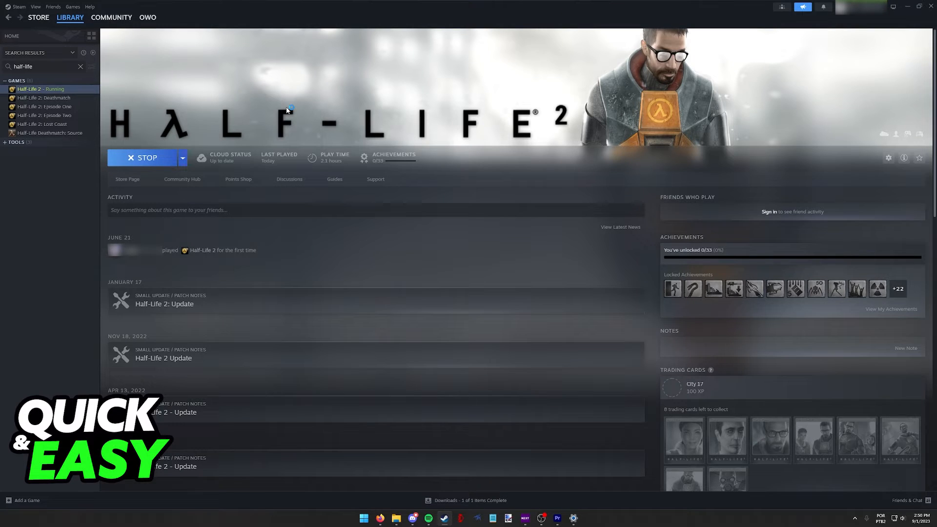